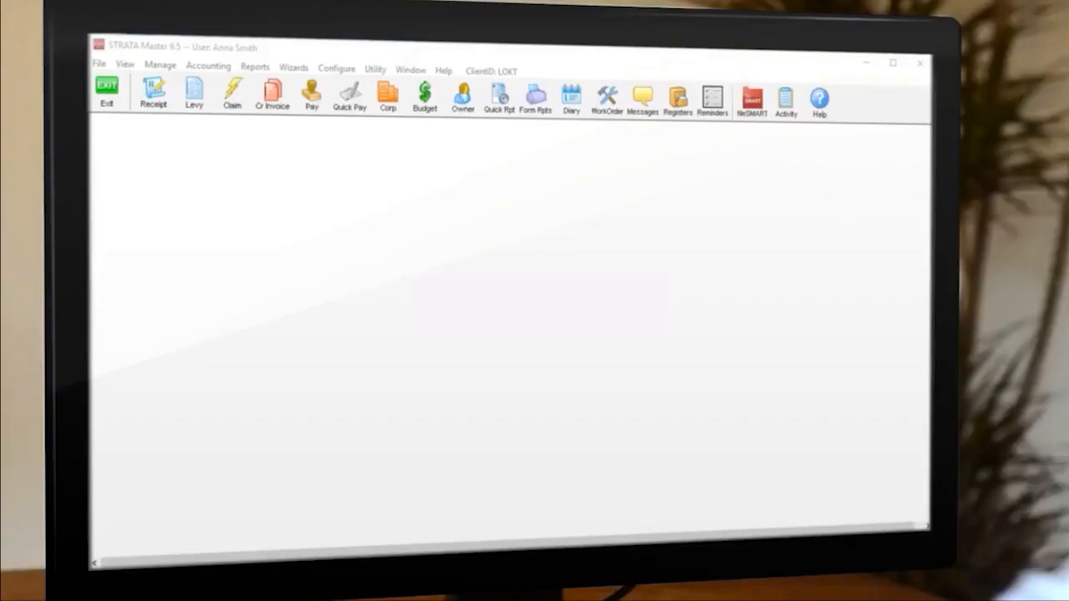
Step: Open the Compliance Register Types list under Configure > Register Types
{"action": "left_click", "coordinate": [335, 68]}
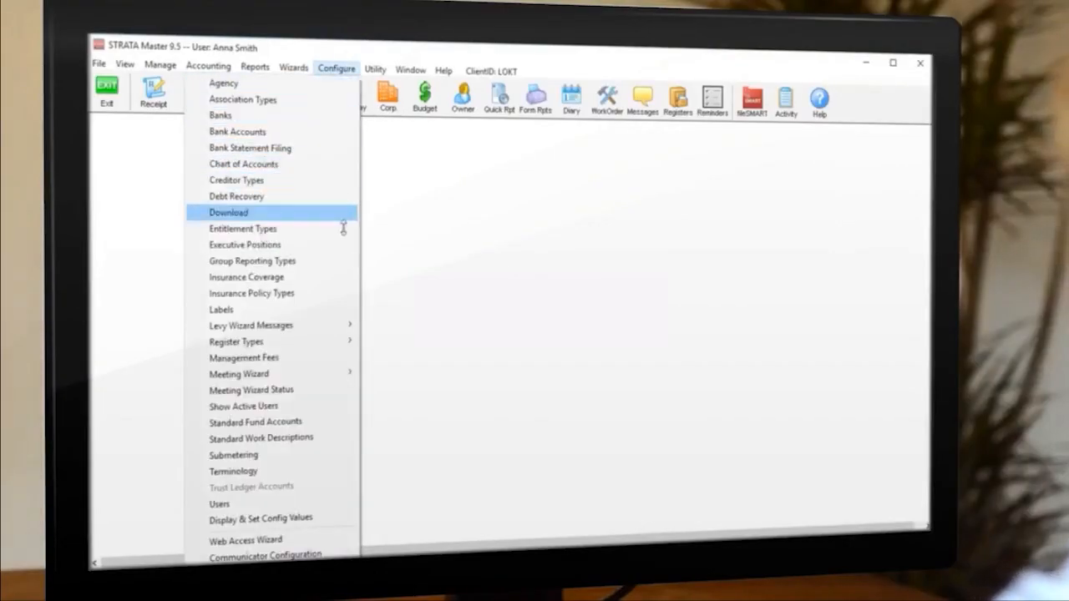
{"action": "mouse_move", "coordinate": [235, 342]}
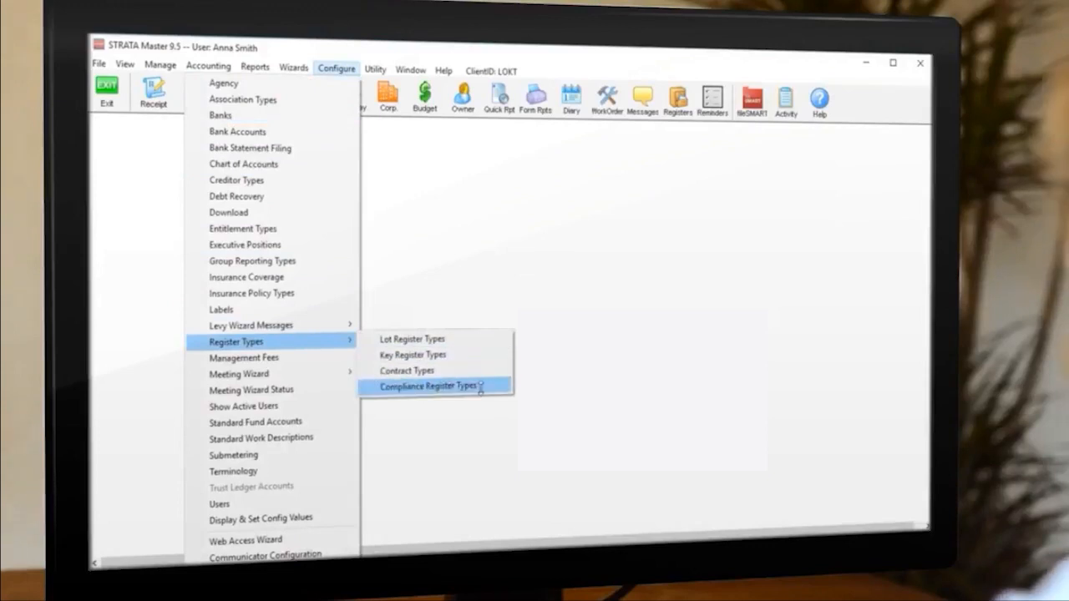
{"action": "left_click", "coordinate": [432, 387]}
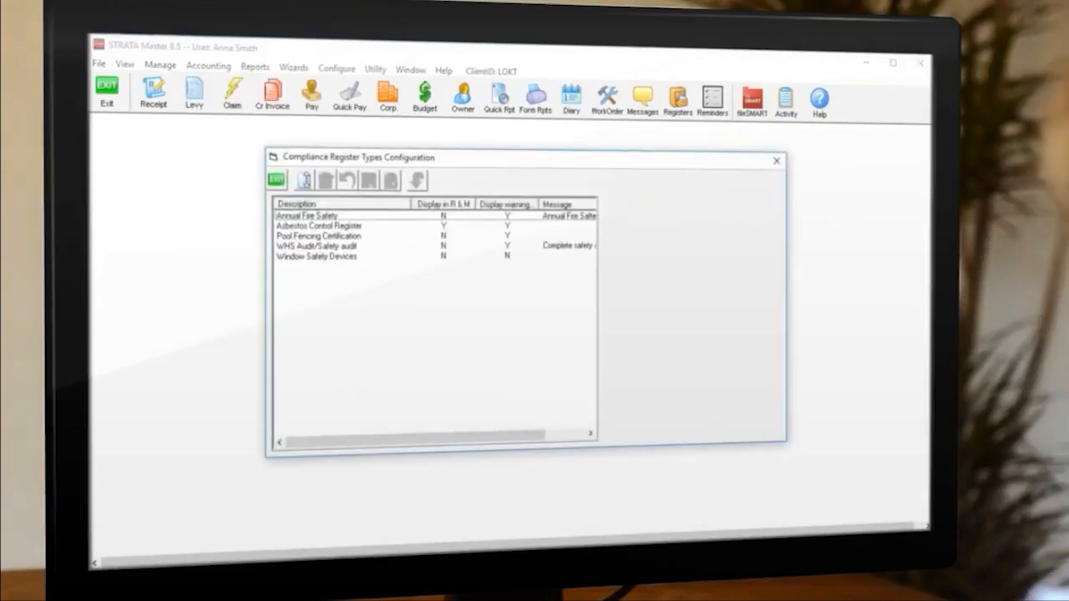
Step: Add a compliance type named 'Heritage Listed Building'
{"action": "left_click", "coordinate": [302, 179]}
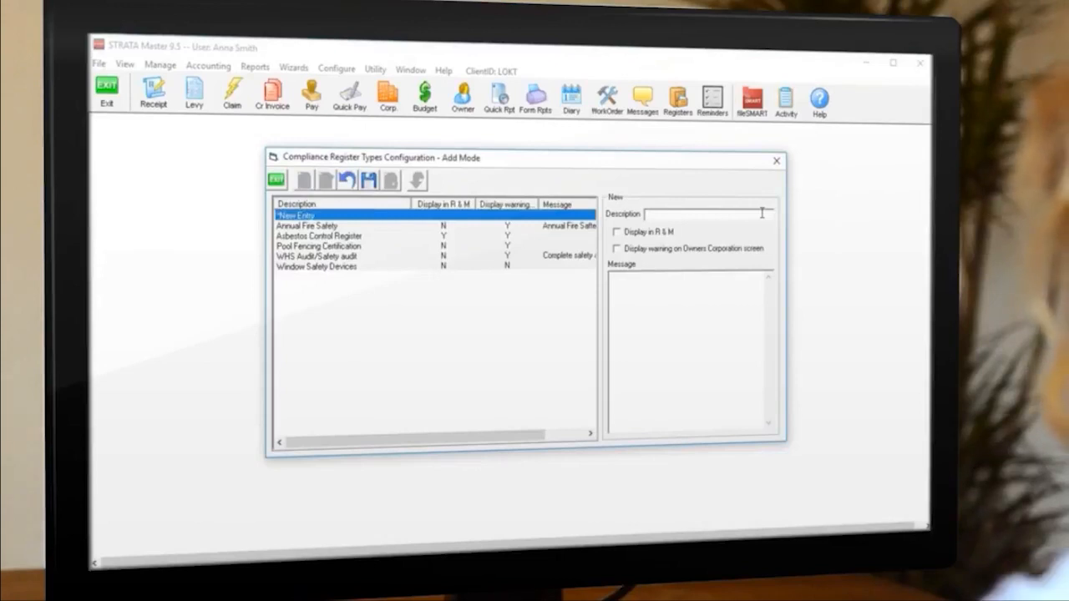
{"action": "type", "text": "Heritage L"}
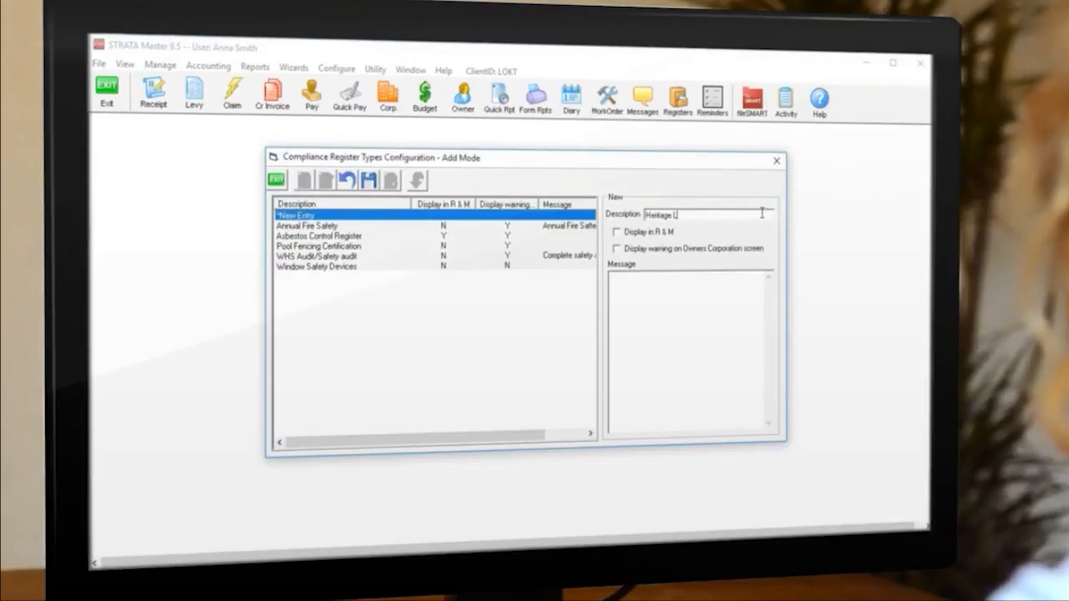
{"action": "type", "text": "Heritage Listed Building"}
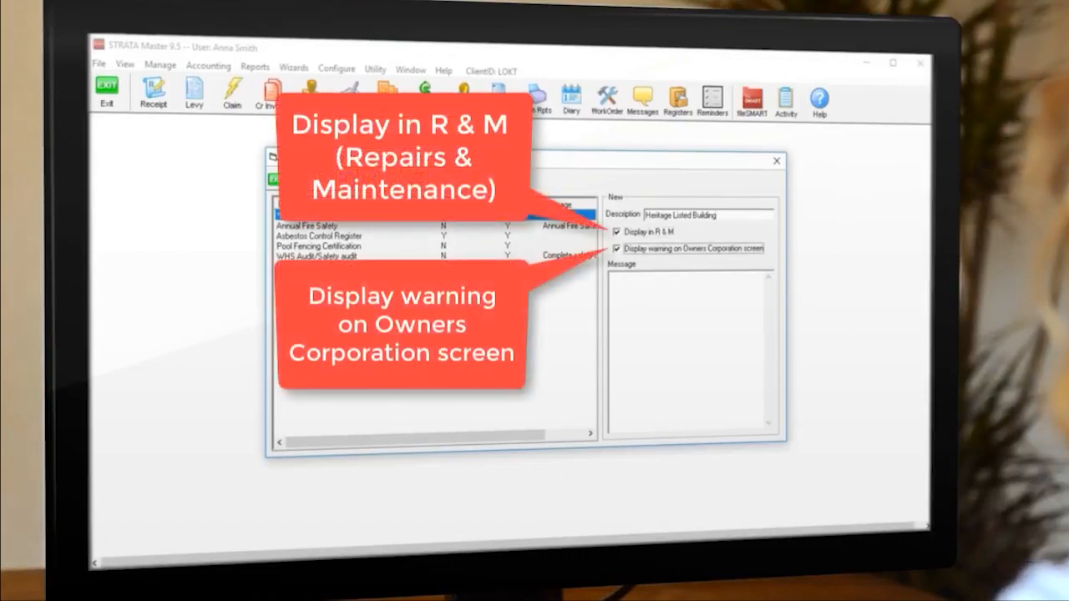
{"action": "type", "text": "Heritage Listed B"}
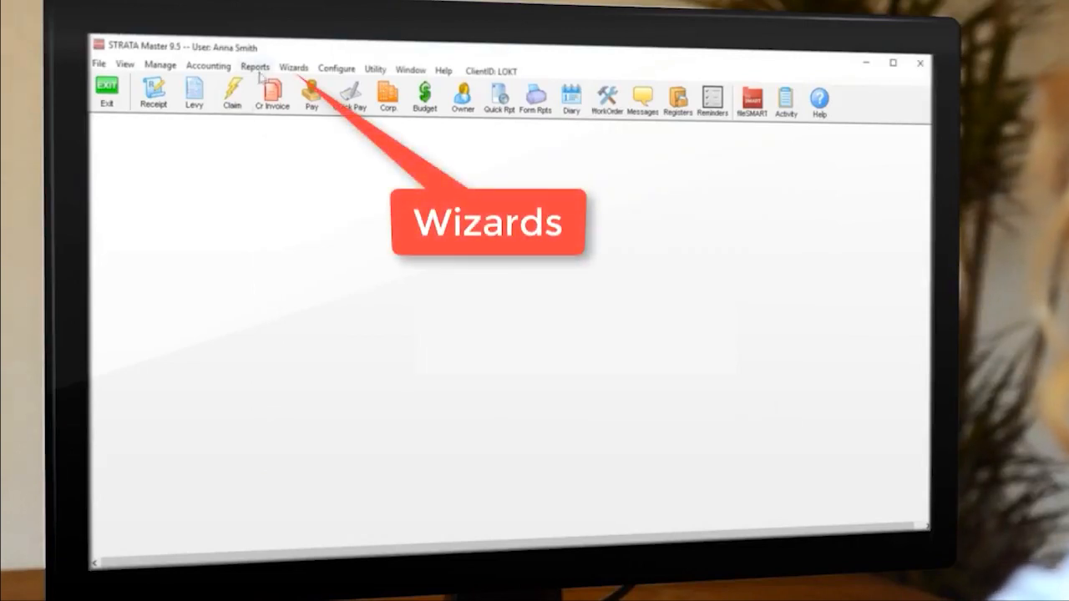
Step: Use the Compliance Register wizard to assign Heritage Listed Building to plans 6666 and 4444
{"action": "left_click", "coordinate": [300, 67]}
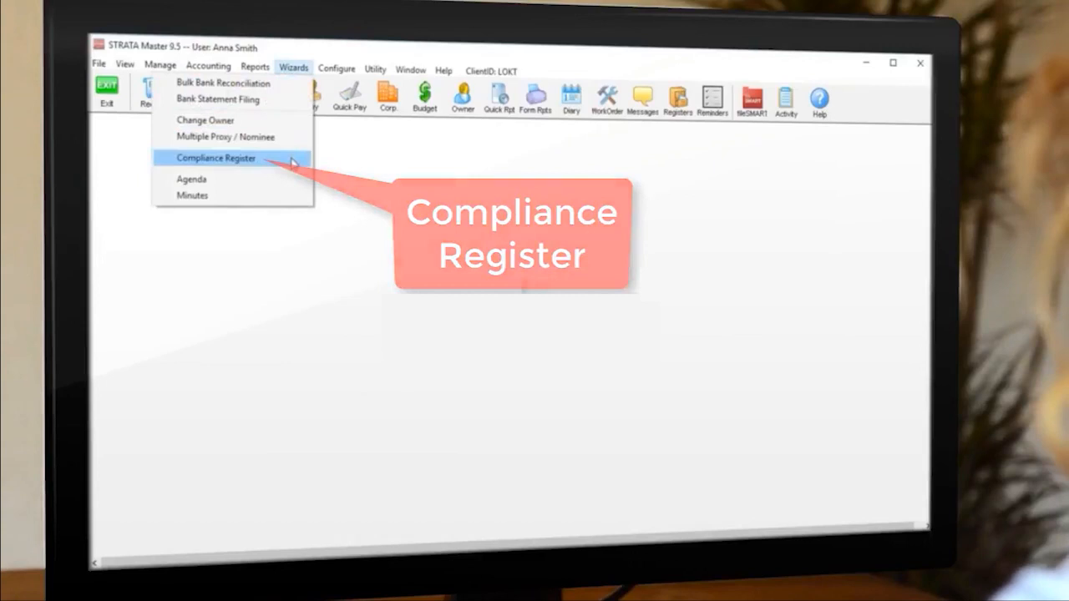
{"action": "left_click", "coordinate": [215, 159]}
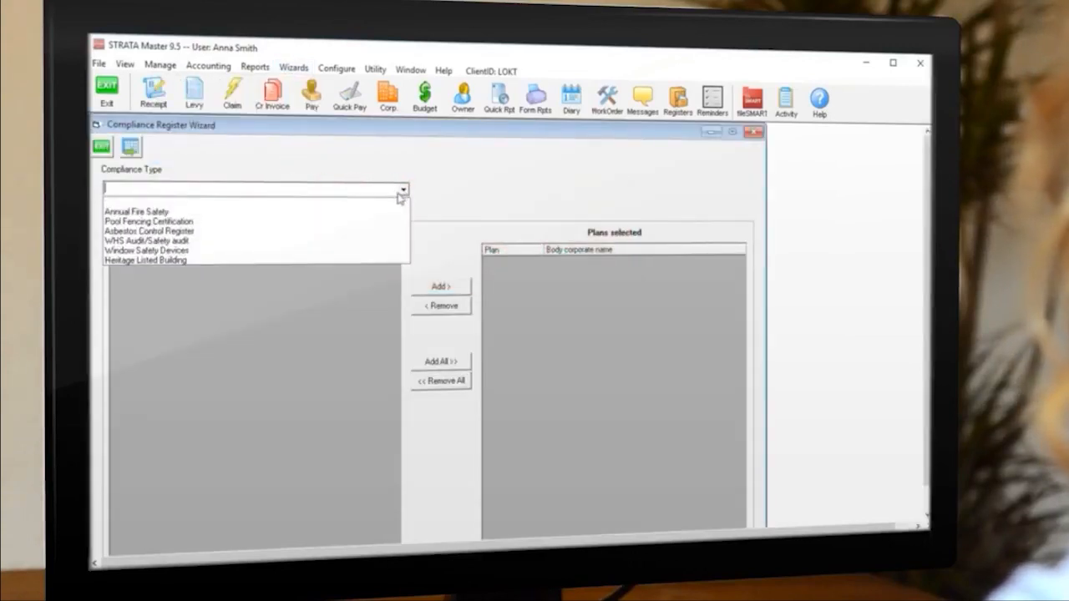
{"action": "left_click", "coordinate": [144, 260]}
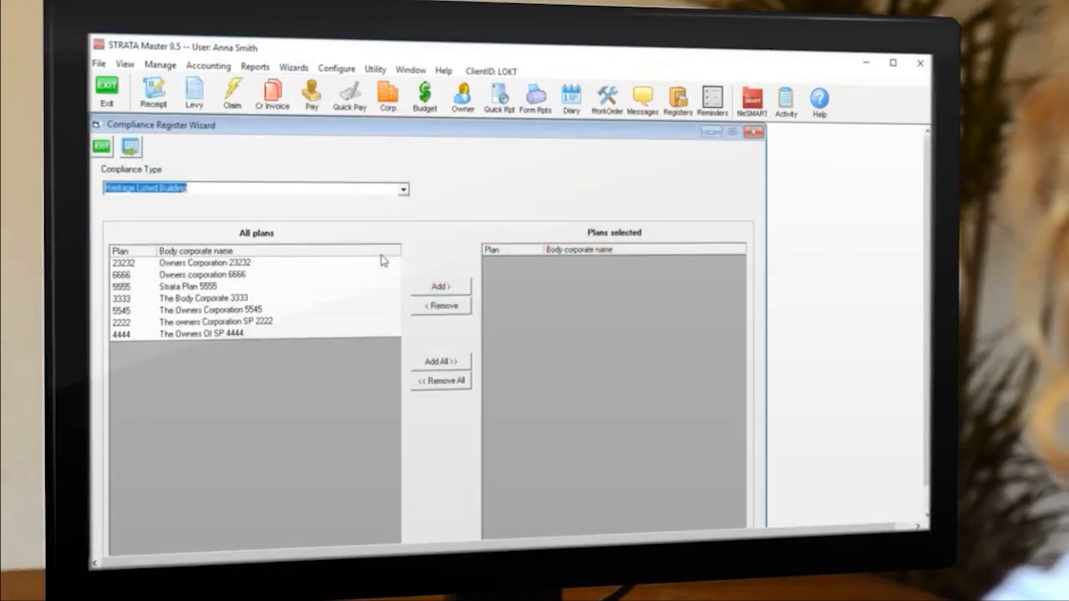
{"action": "mouse_move", "coordinate": [348, 274]}
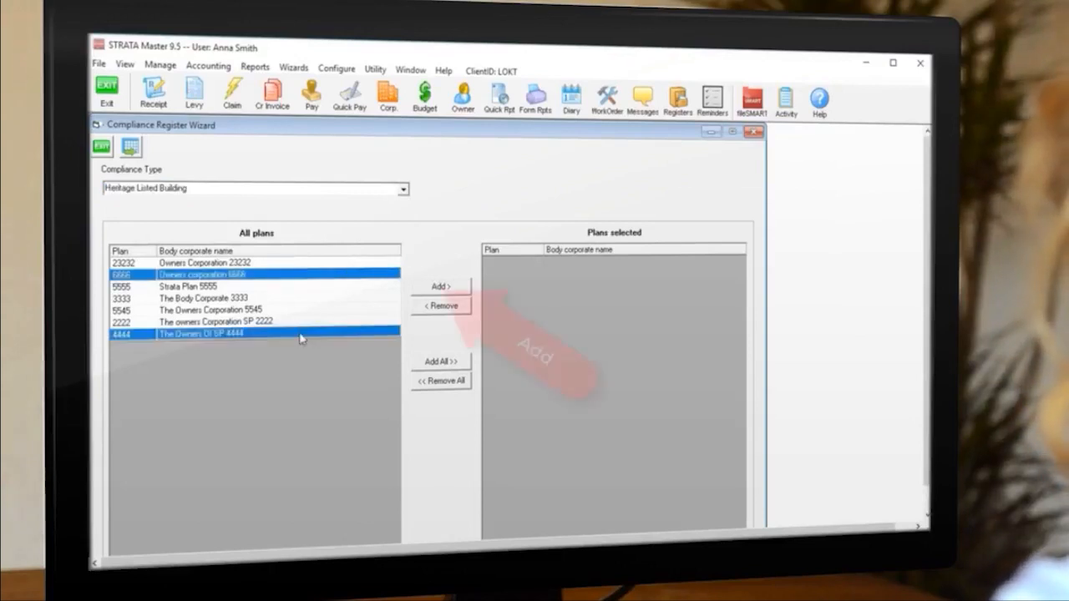
{"action": "left_click", "coordinate": [441, 286]}
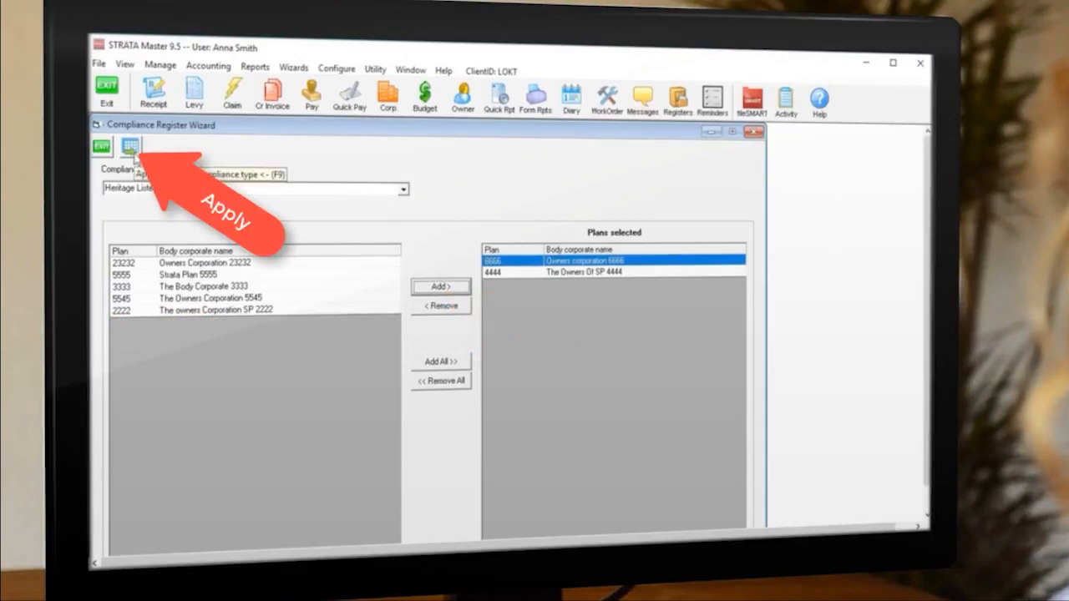
{"action": "left_click", "coordinate": [130, 148]}
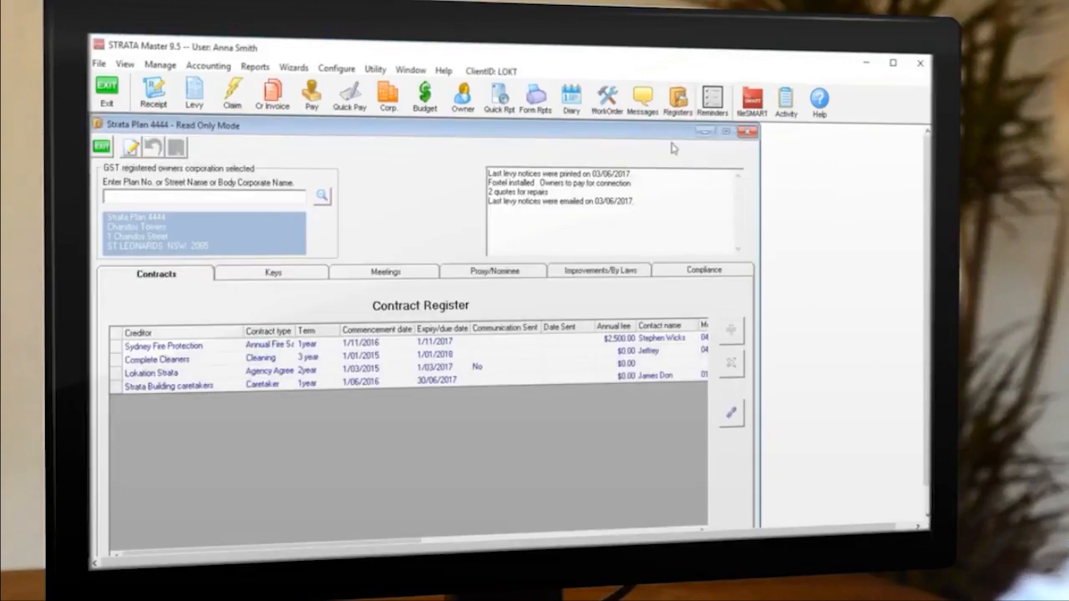
Step: Check that plan 4444's Compliance tab lists Heritage Listed Building, then close the plan
{"action": "left_click", "coordinate": [703, 270]}
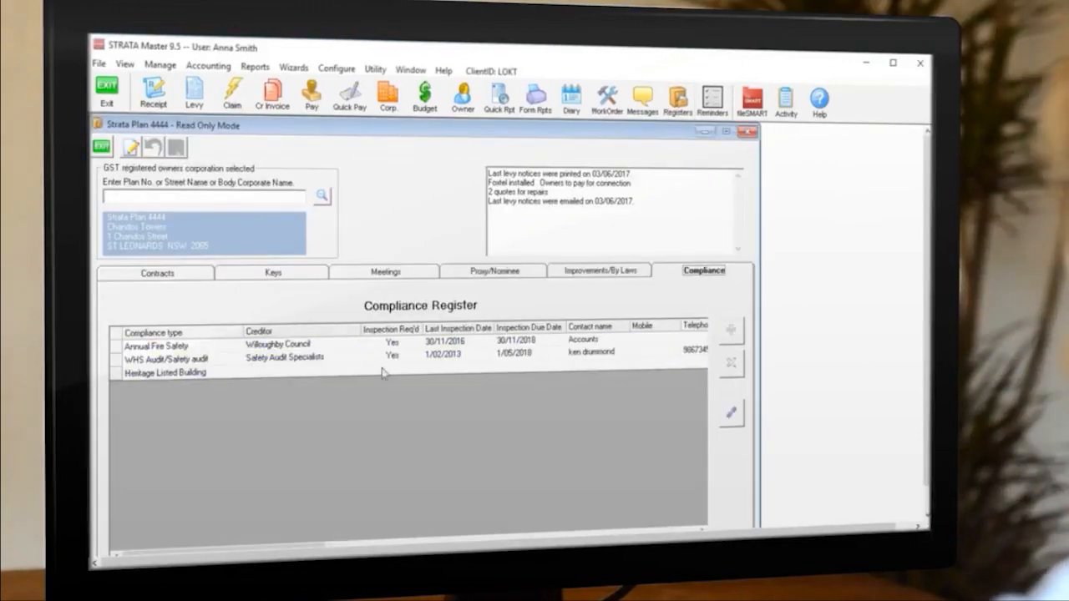
{"action": "left_click", "coordinate": [166, 372]}
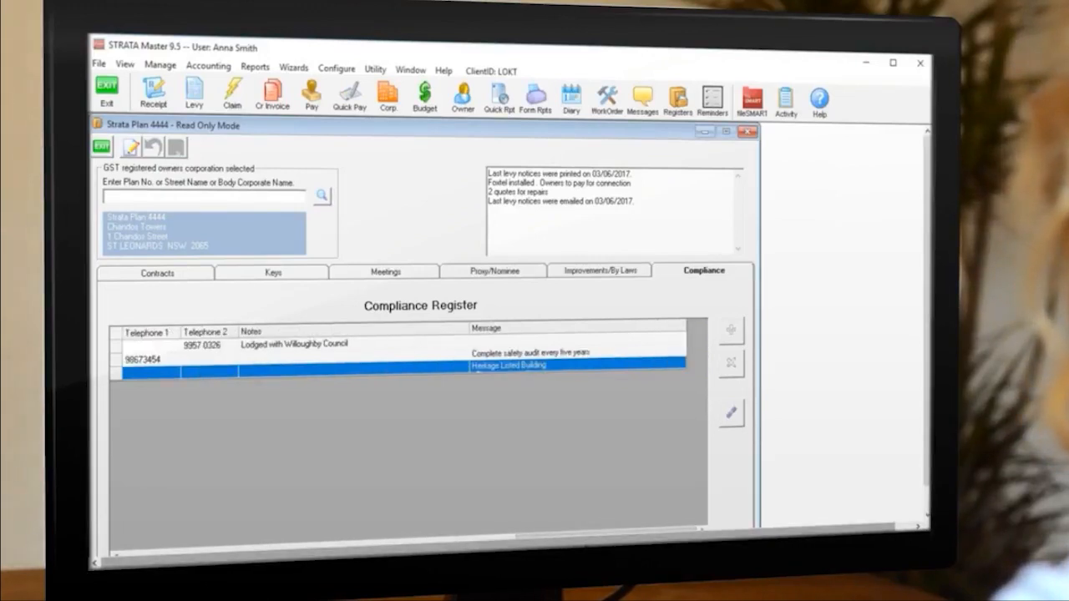
{"action": "left_click", "coordinate": [747, 131]}
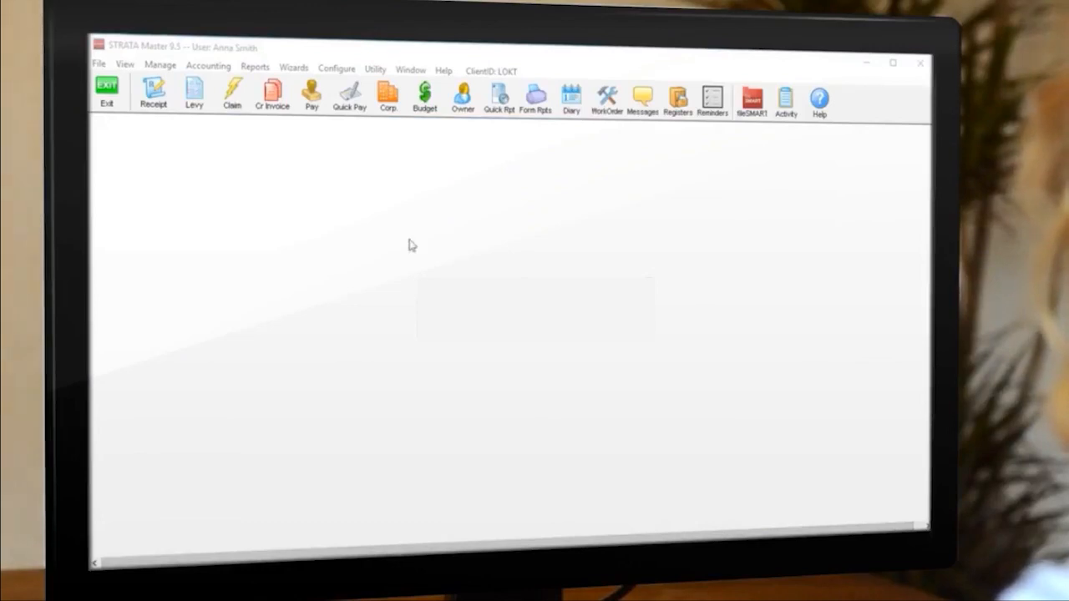
{"action": "left_click", "coordinate": [386, 94]}
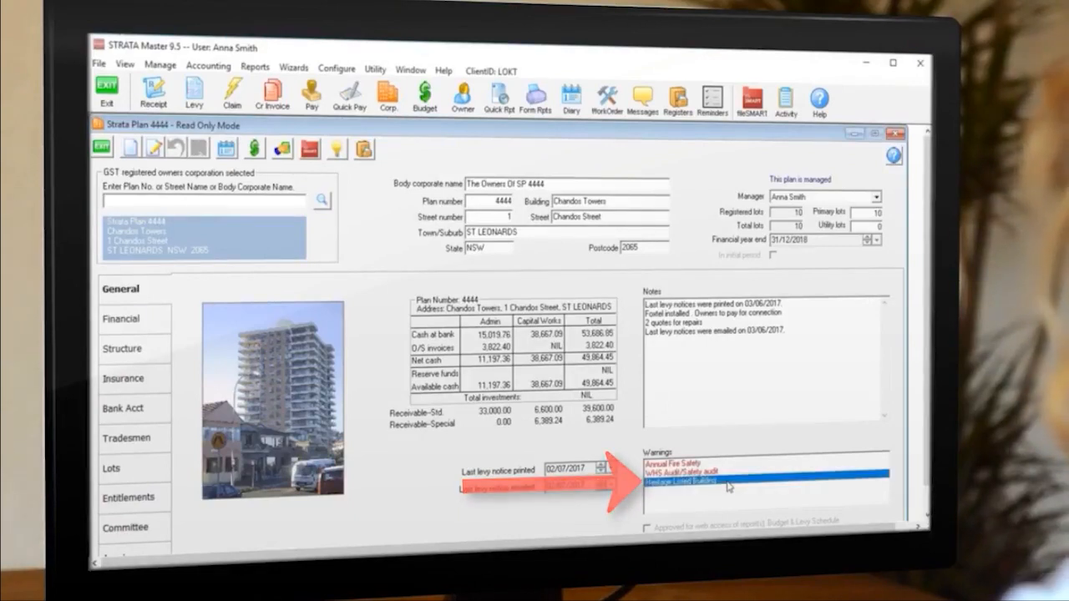
Step: Open plan 4444's repairs job 000007 and view its work order
{"action": "left_click", "coordinate": [571, 94]}
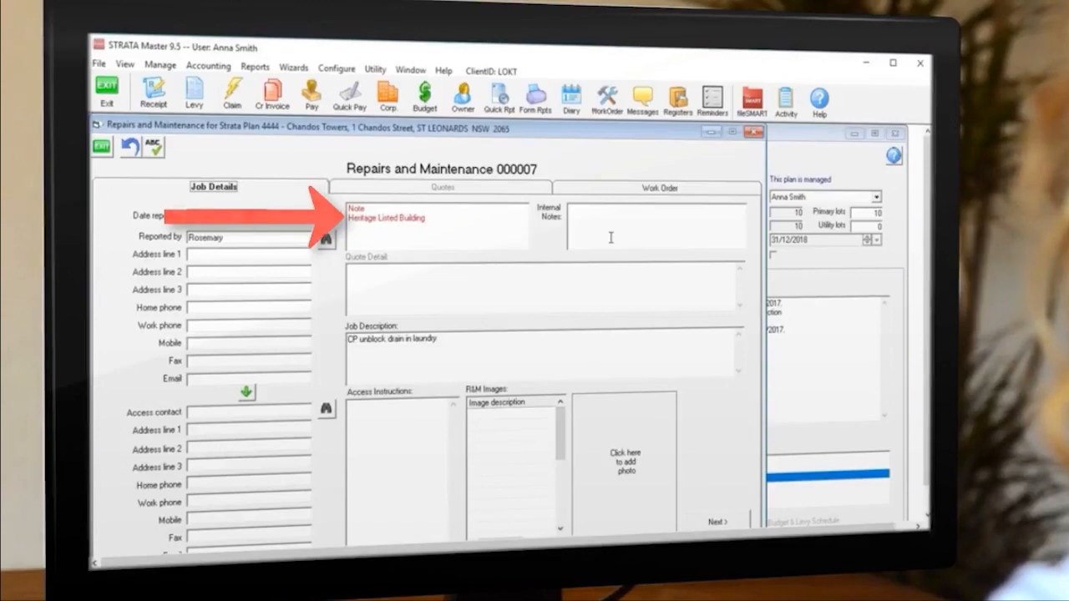
{"action": "left_click", "coordinate": [659, 187]}
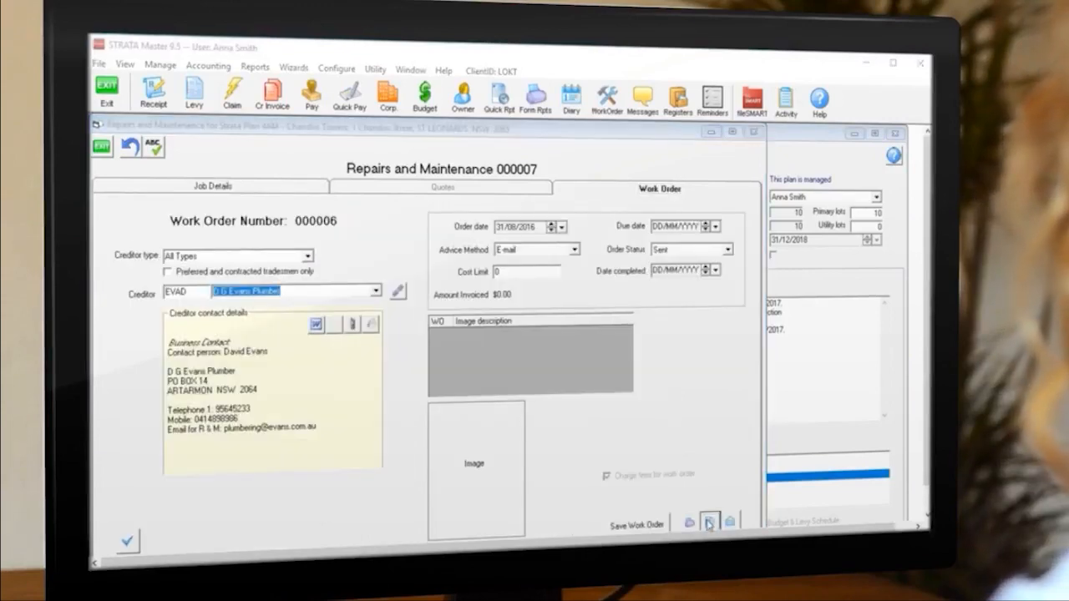